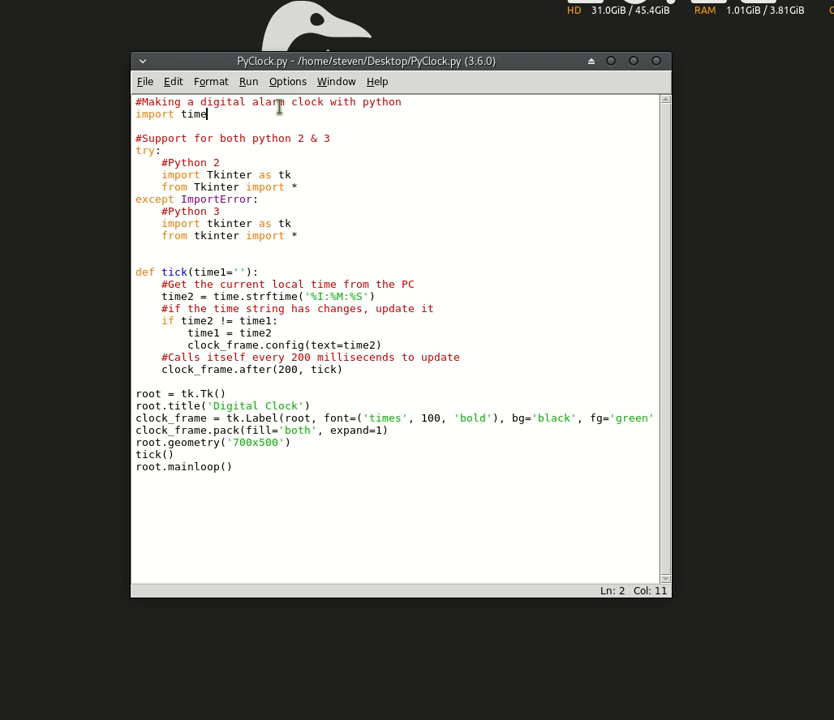
Step: Point out the alarm comment and the try/except Tkinter import block in PyClock.py
double_click(273, 105)
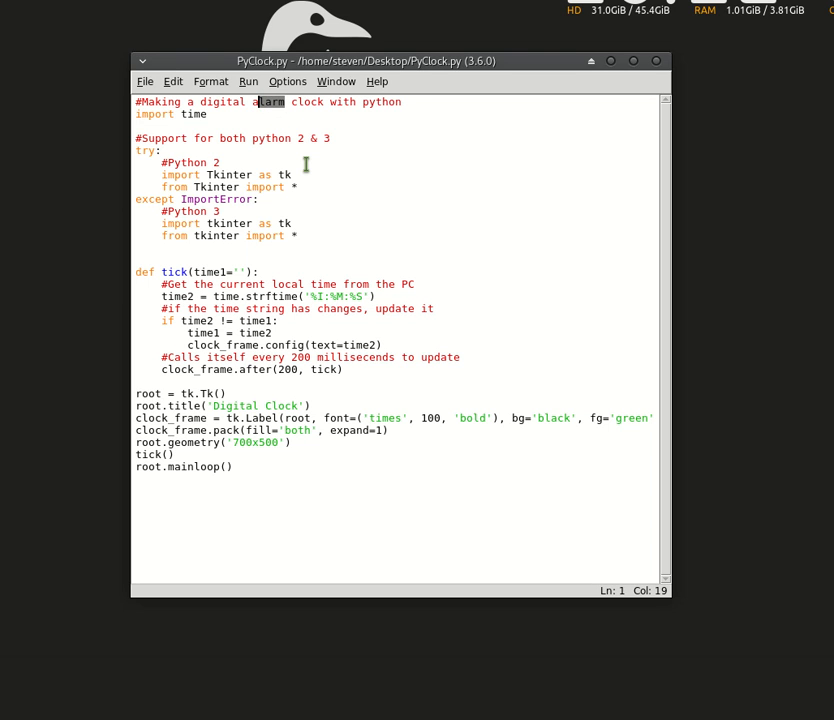
left_click(222, 162)
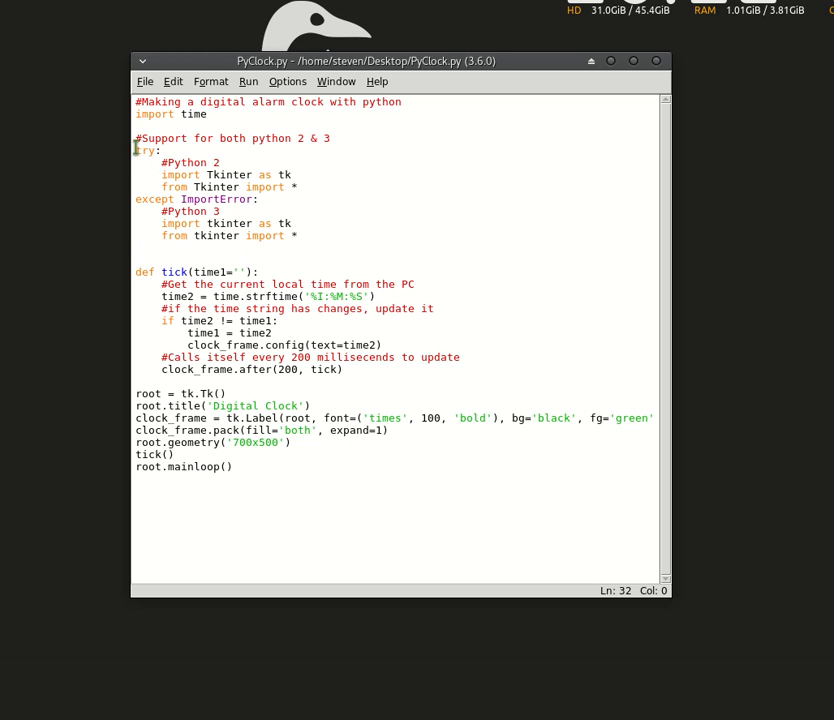
left_click_drag(135, 150, 296, 236)
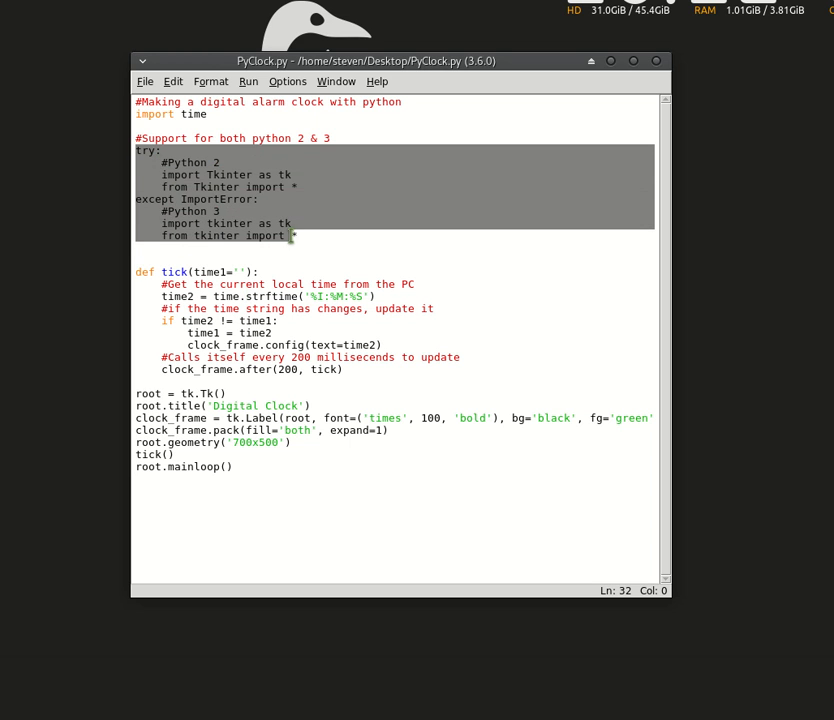
left_click(296, 235)
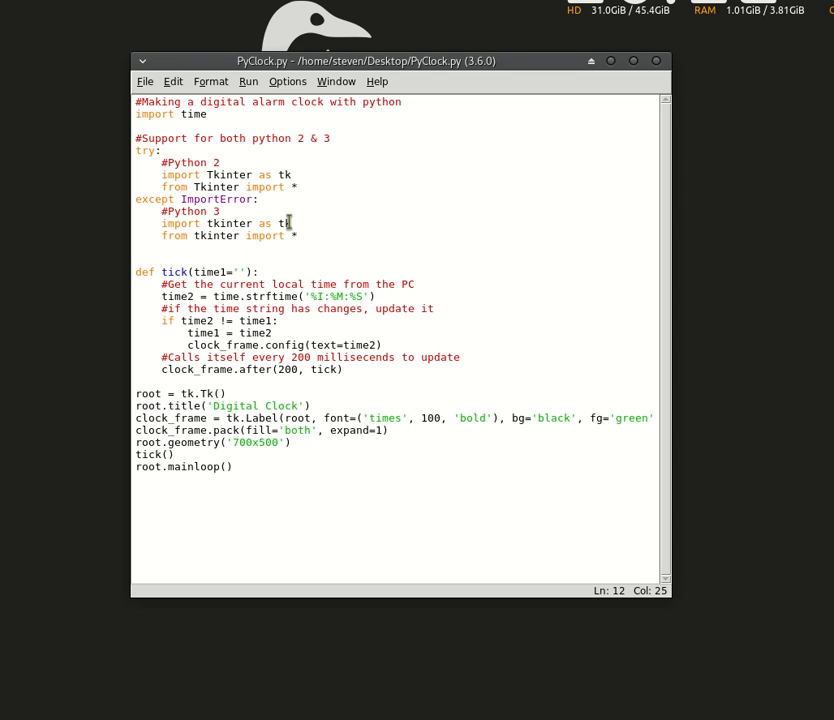
mouse_move(196, 161)
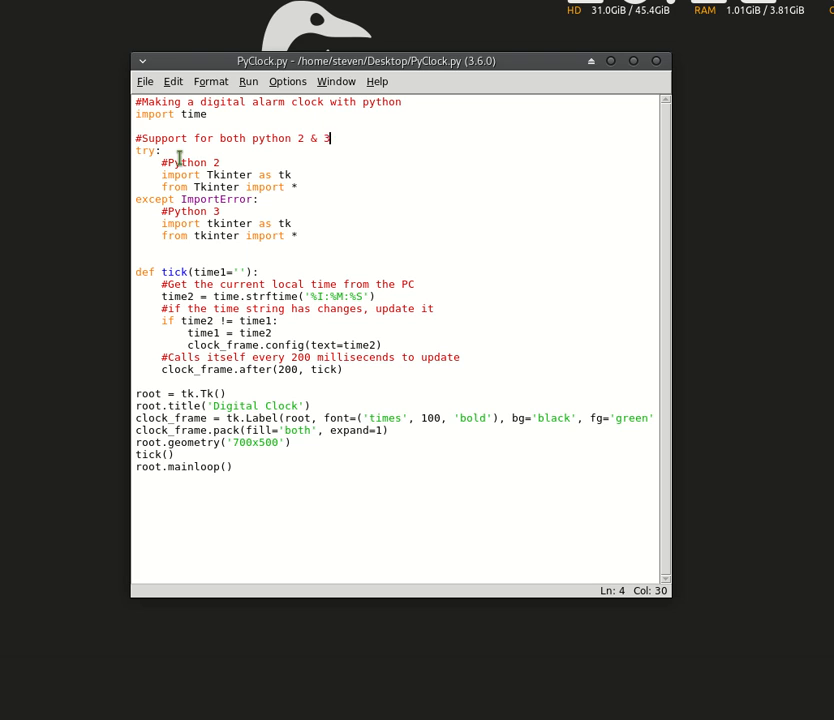
mouse_move(235, 181)
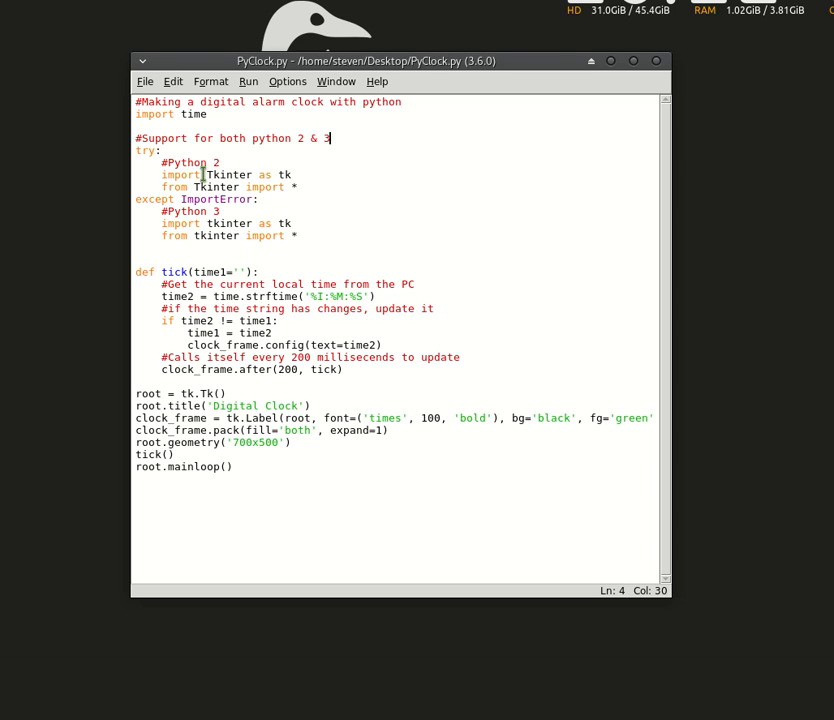
mouse_move(222, 258)
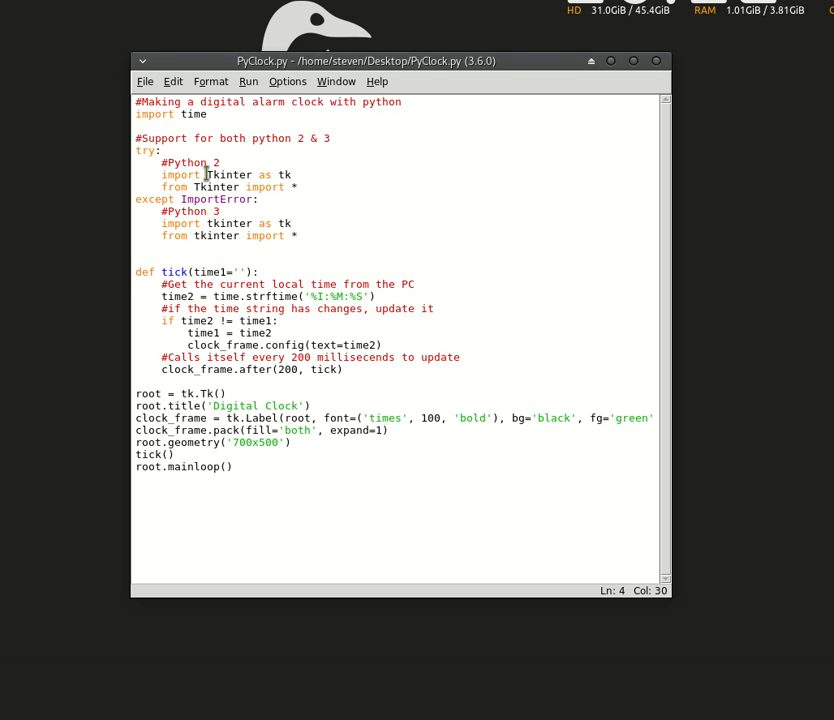
mouse_move(183, 187)
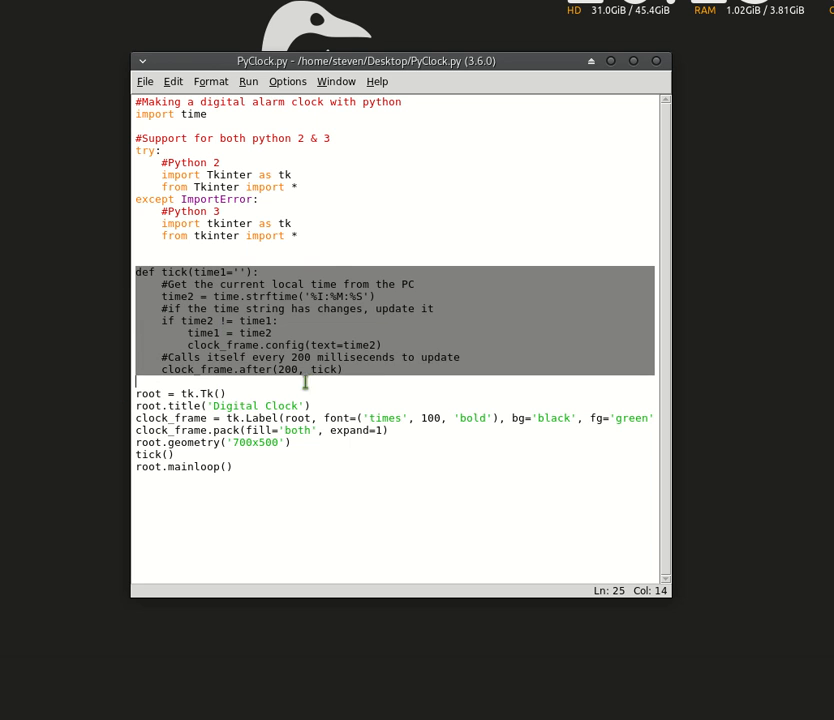
Step: Review the tick function and window setup lines, then run PyClock.py with F5
left_click(343, 369)
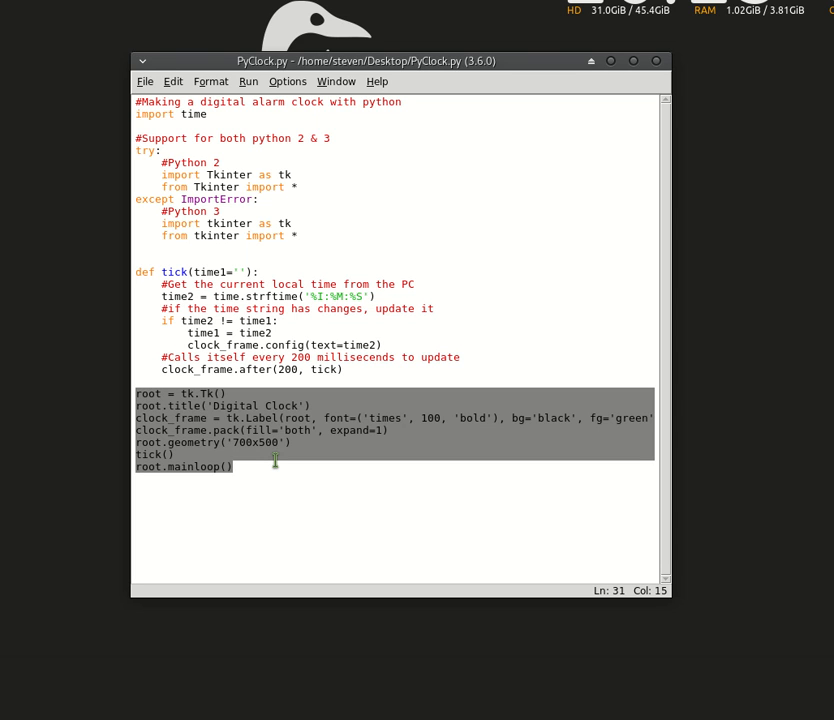
left_click(234, 466)
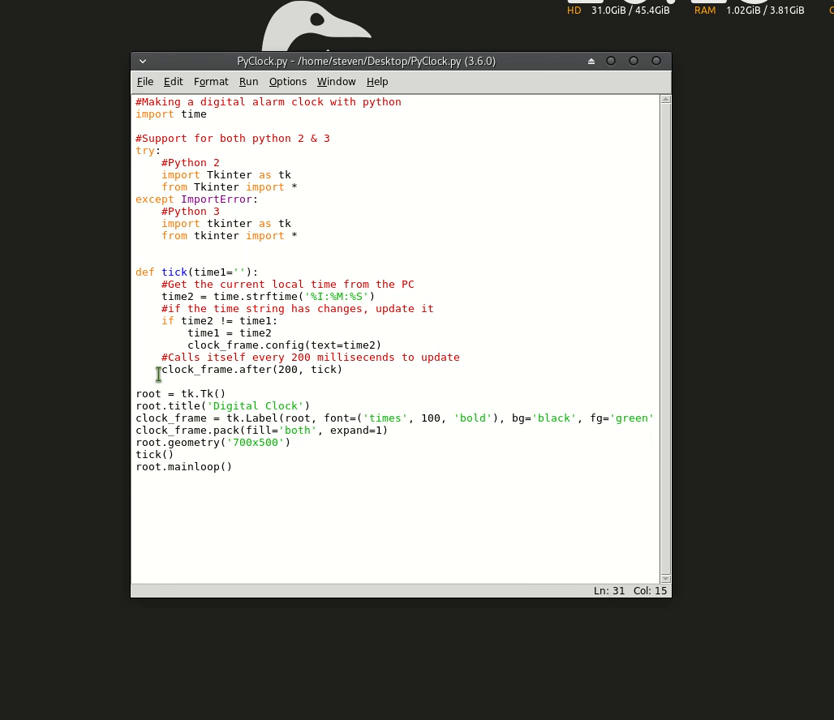
key("F5")
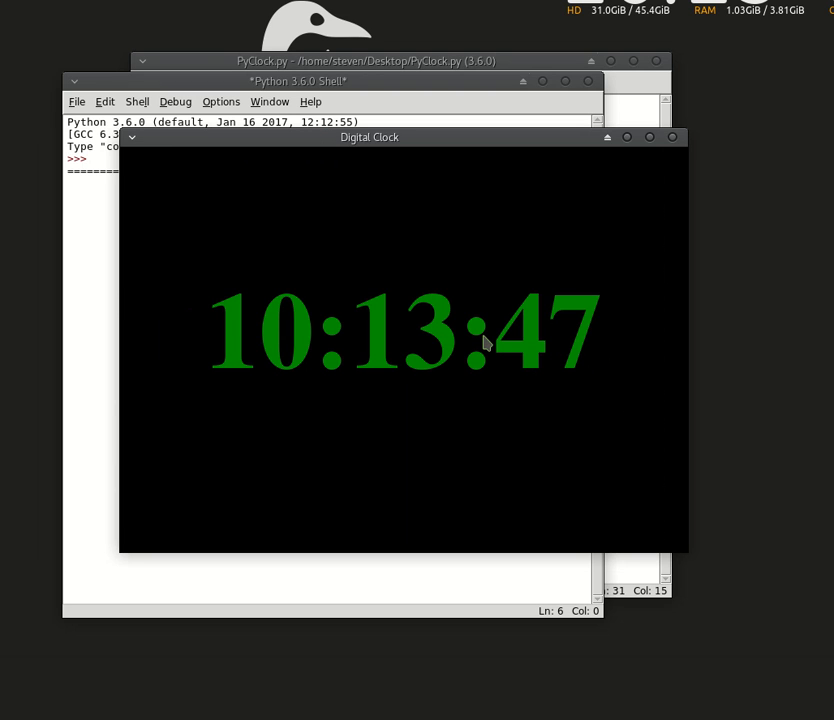
mouse_move(444, 204)
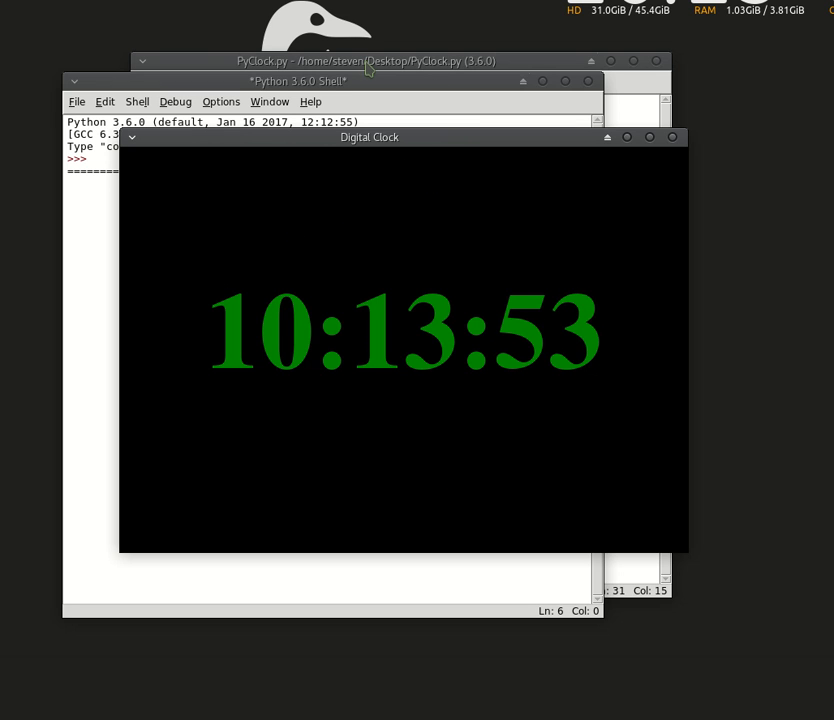
mouse_move(376, 108)
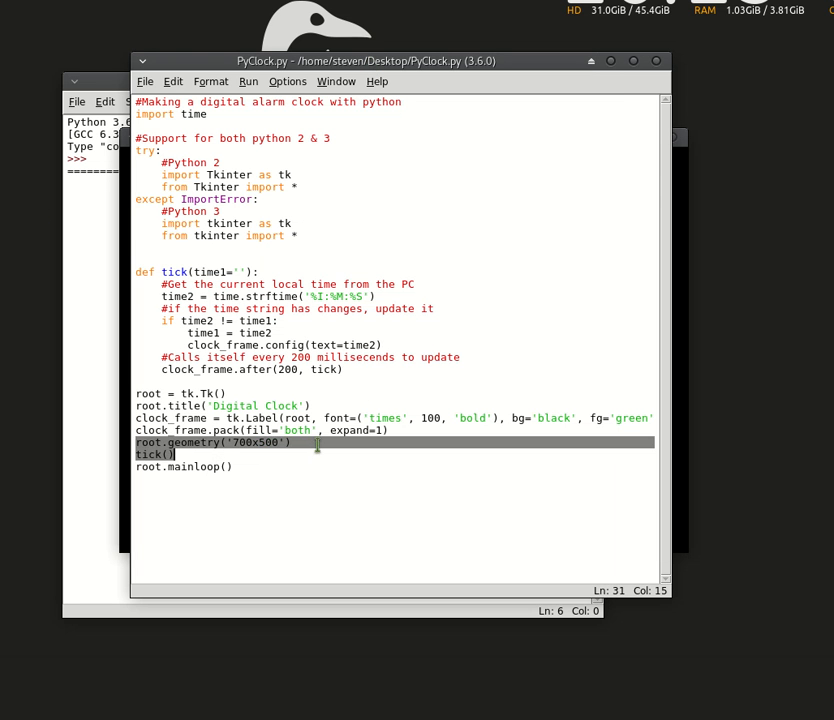
Step: Raise the Digital Clock window, then point out font size 100 in the label's code
left_click(235, 393)
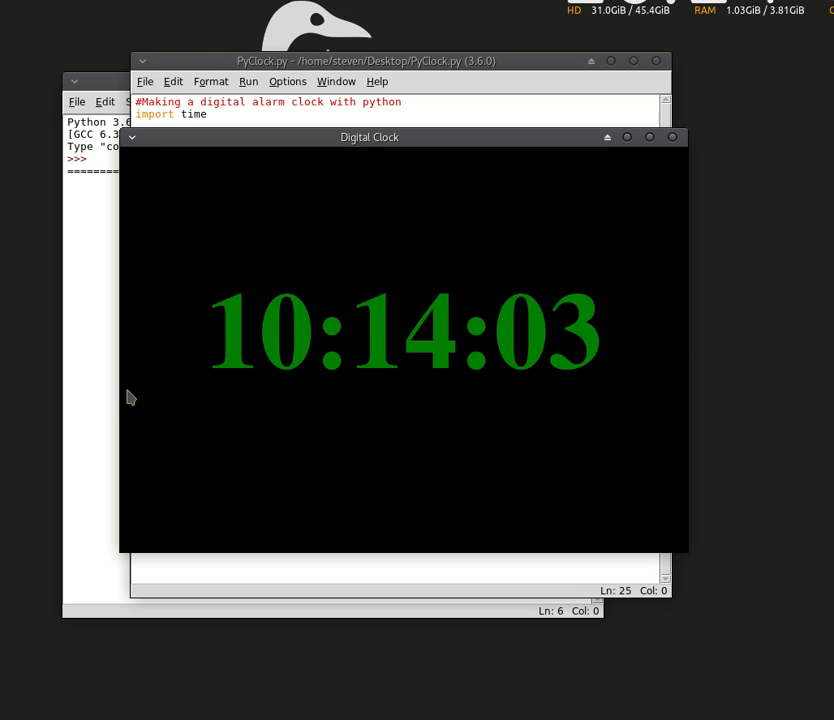
left_click(669, 137)
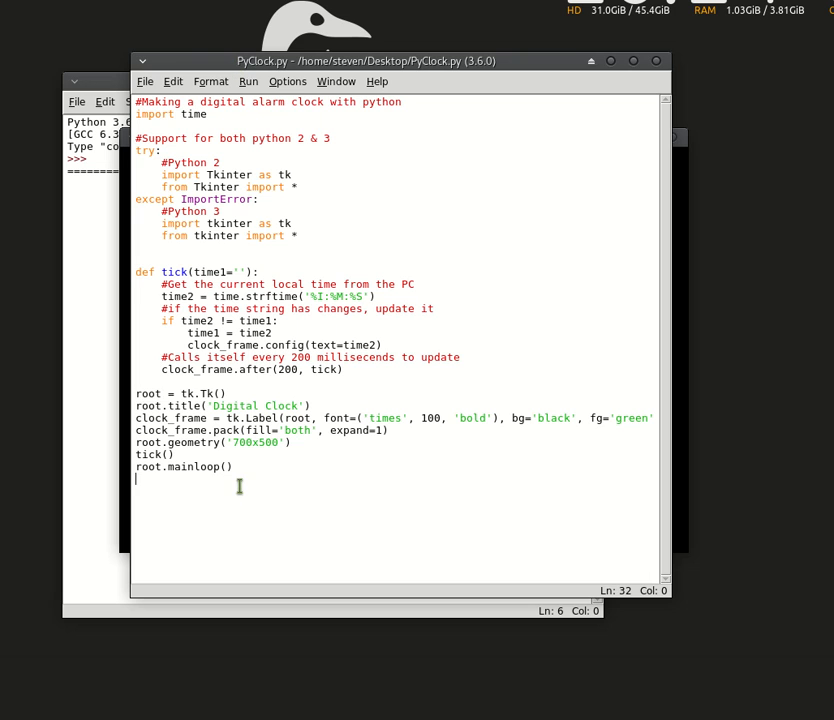
mouse_move(428, 453)
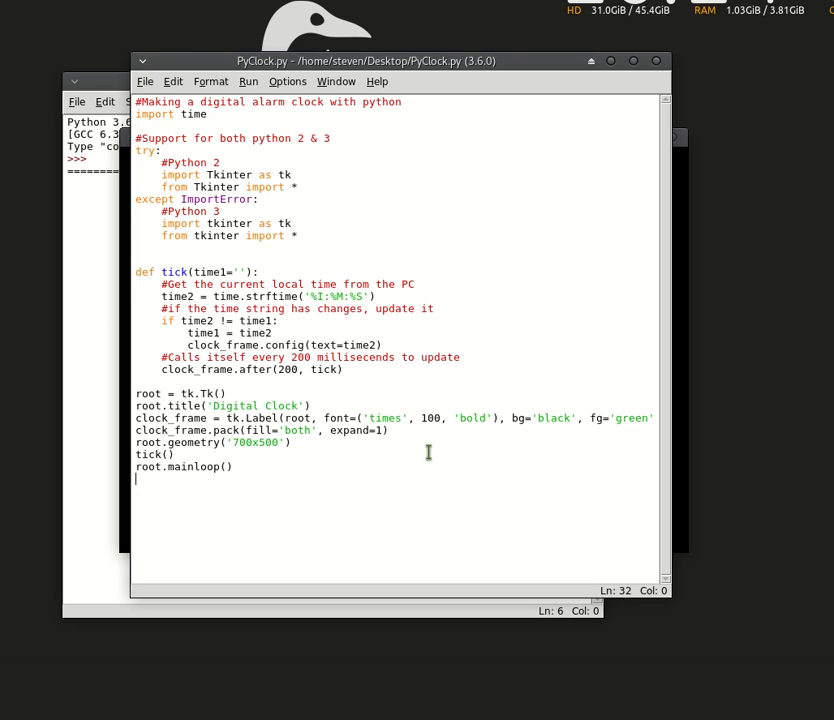
double_click(430, 418)
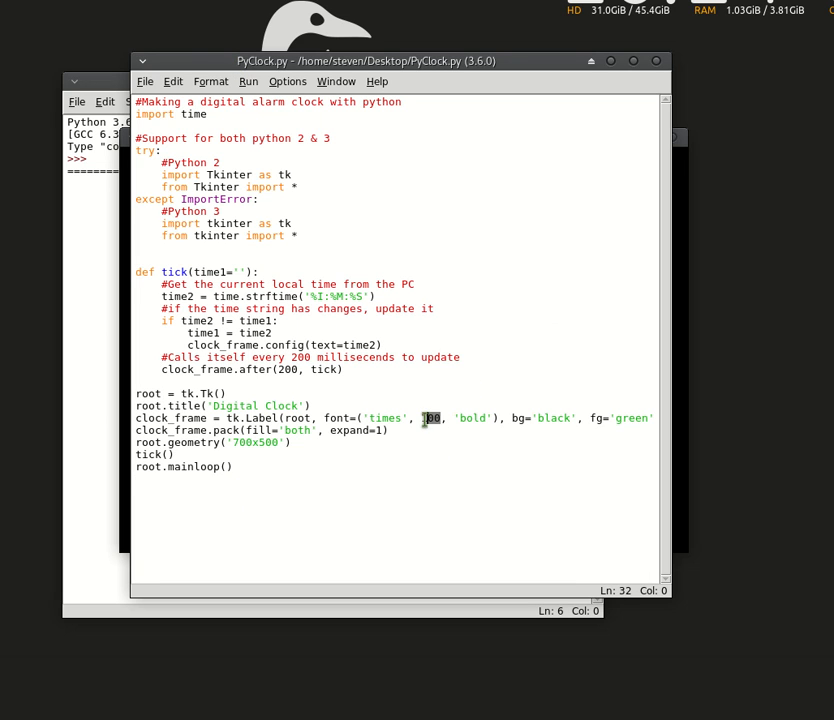
left_click(422, 430)
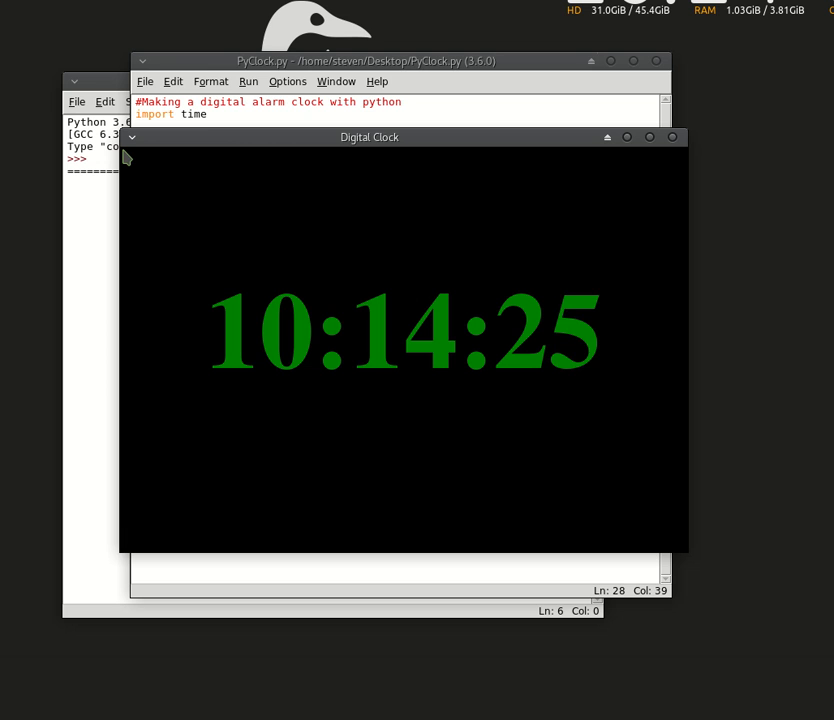
mouse_move(553, 213)
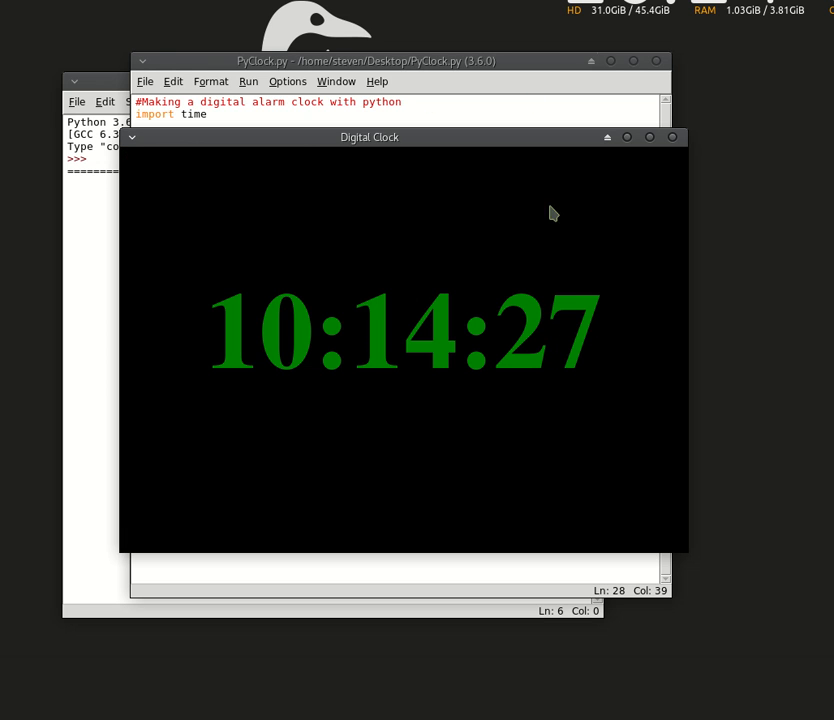